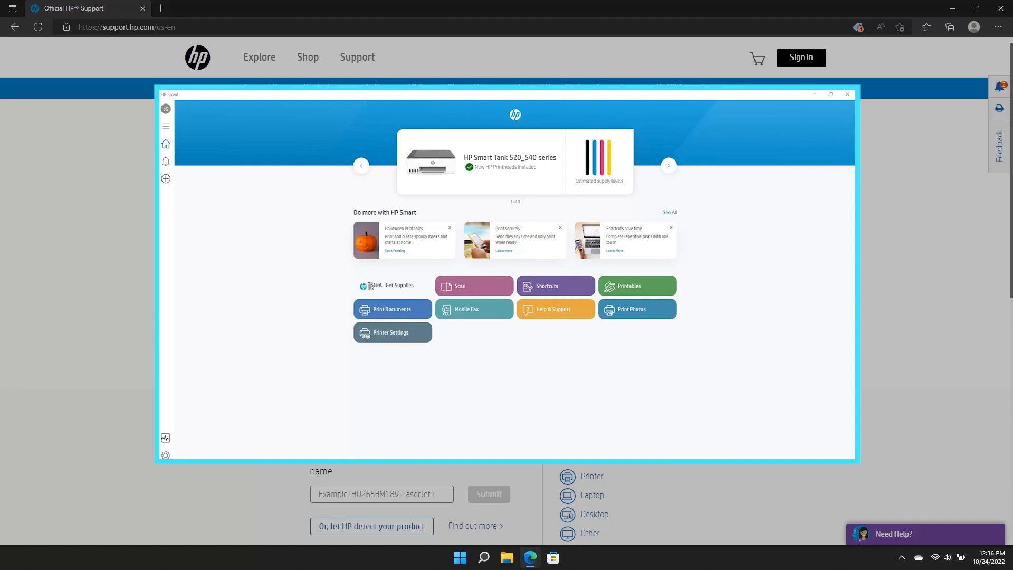
# Choose the HP Smart Tank 520 All-in-One Printer and begin installing HP Smart
pyautogui.click(848, 94)
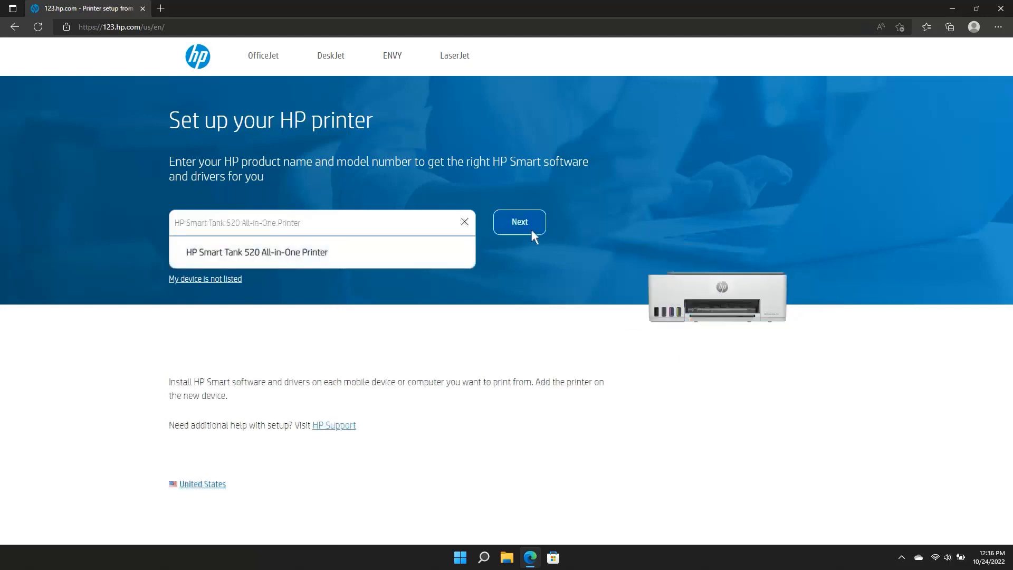
pyautogui.click(520, 222)
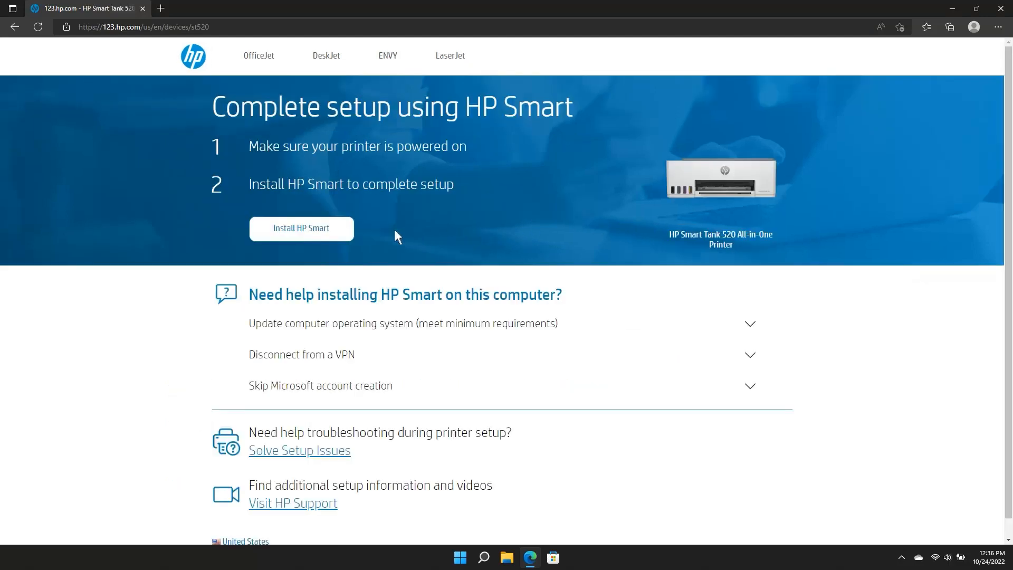
pyautogui.click(300, 229)
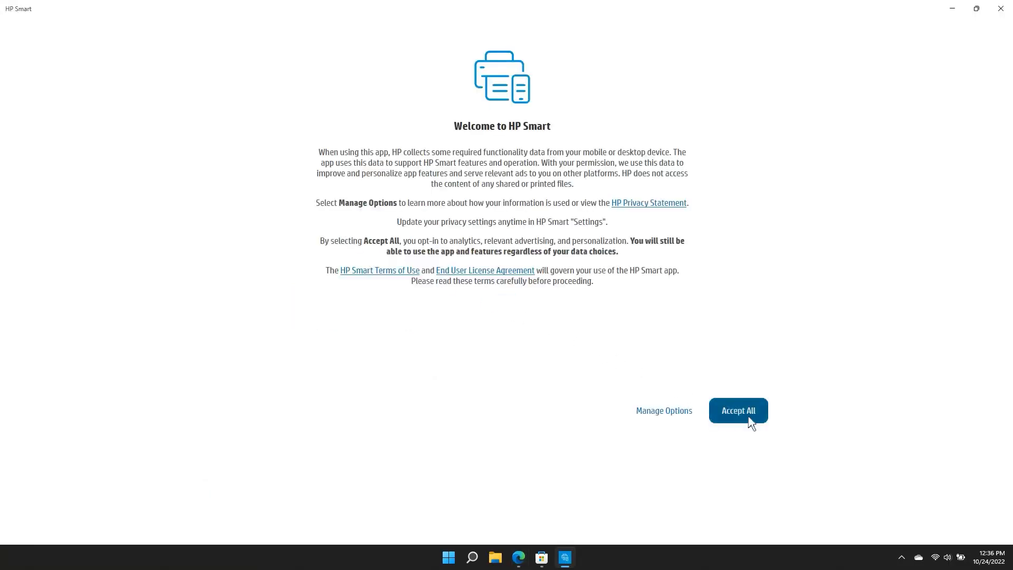
# Accept all data collection options and sign in with the HP account username and password
pyautogui.click(738, 410)
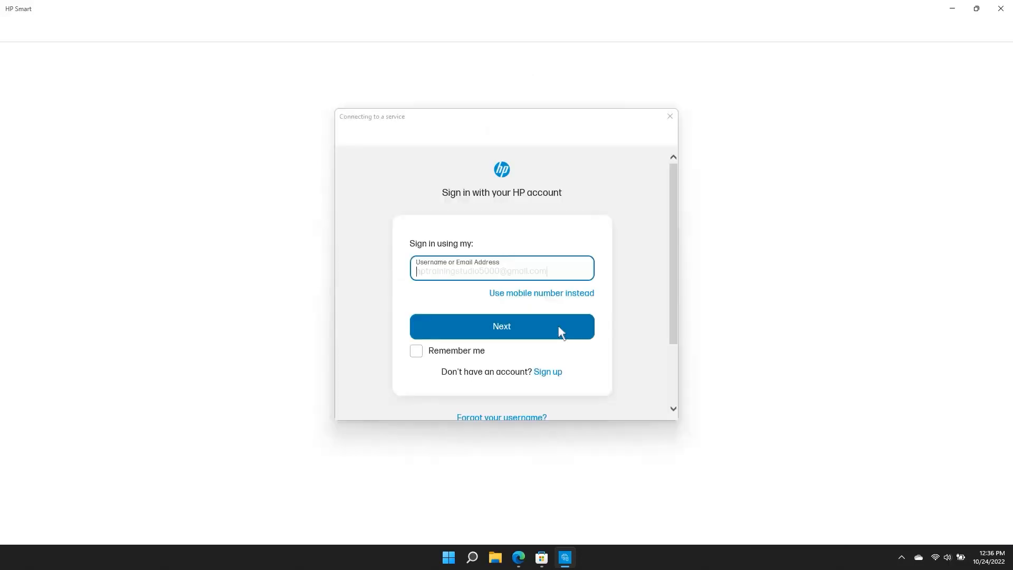
pyautogui.click(501, 327)
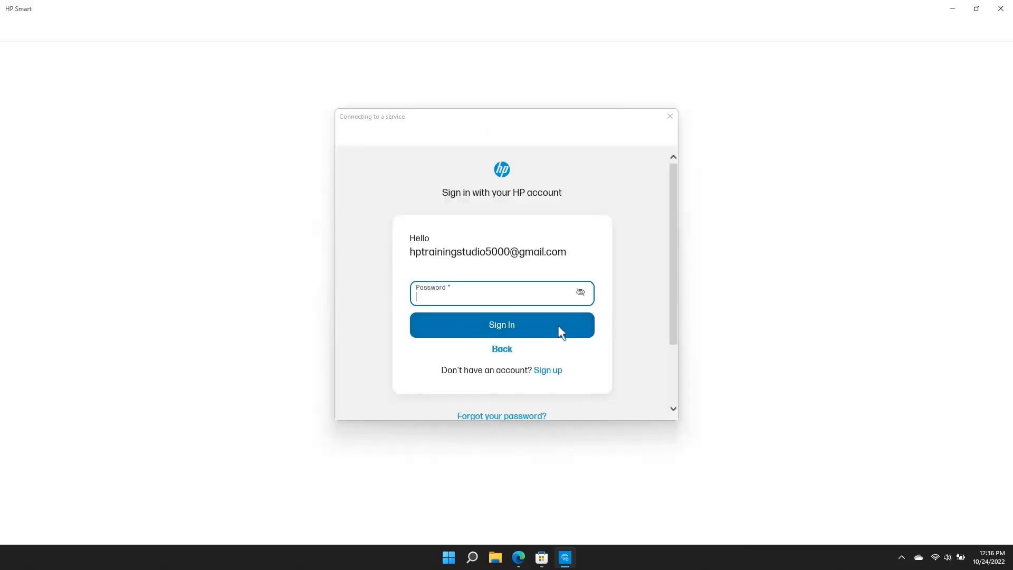
pyautogui.click(501, 324)
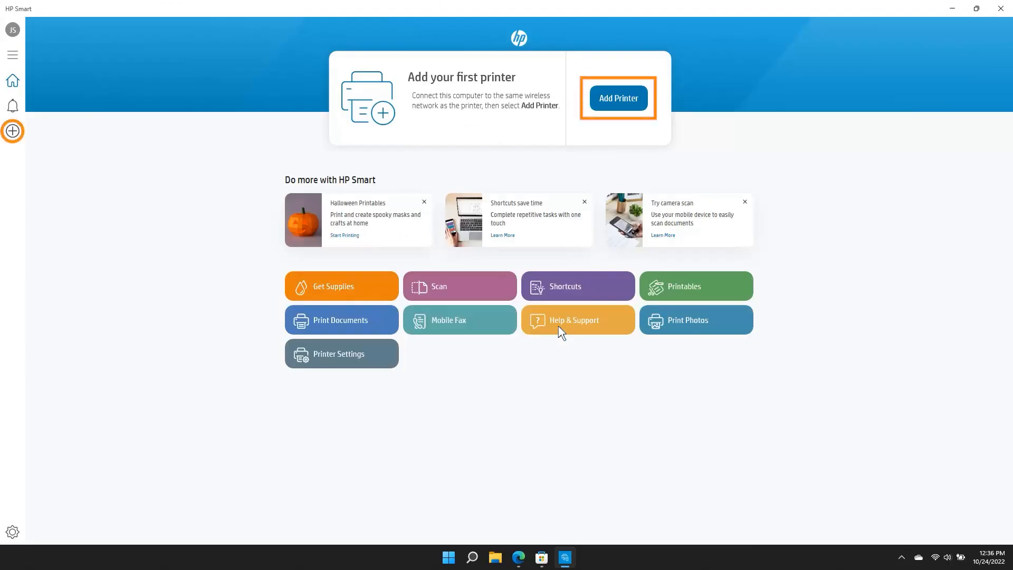
pyautogui.moveTo(13, 131)
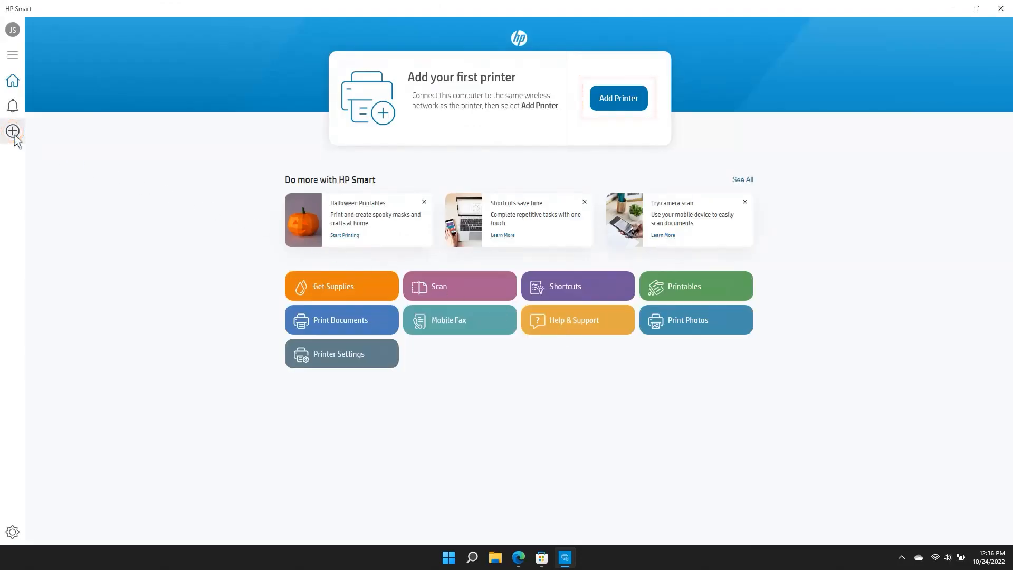
# Add a printer from the sidebar, finding the HP Smart Tank 520_540 series online over USB
pyautogui.click(13, 133)
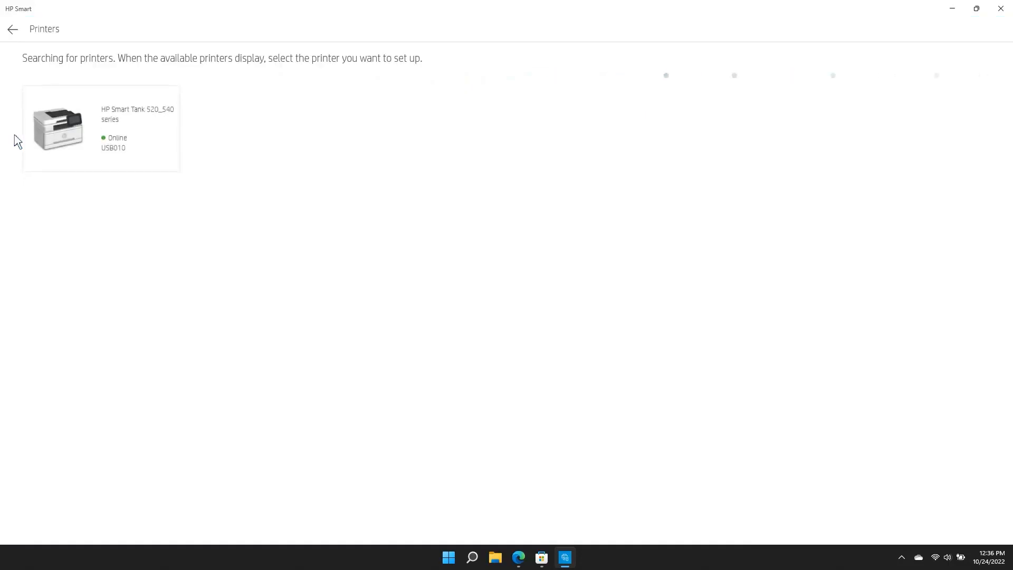